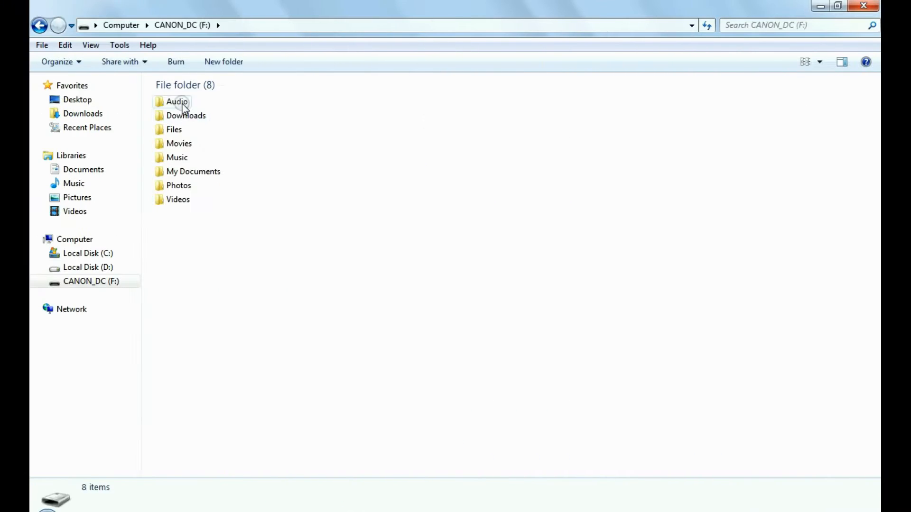
Select and permanently delete all eight folders on the CANON_DC (F:) card.
double_click(173, 129)
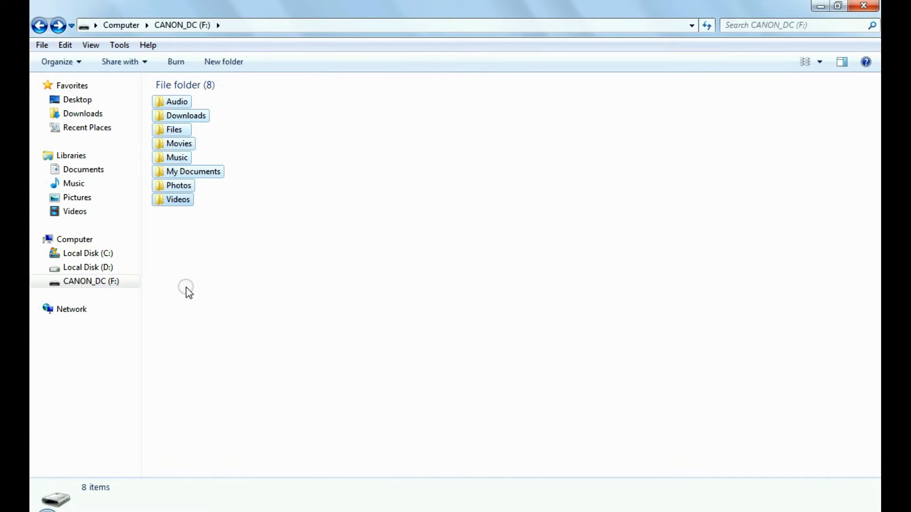
key(Delete)
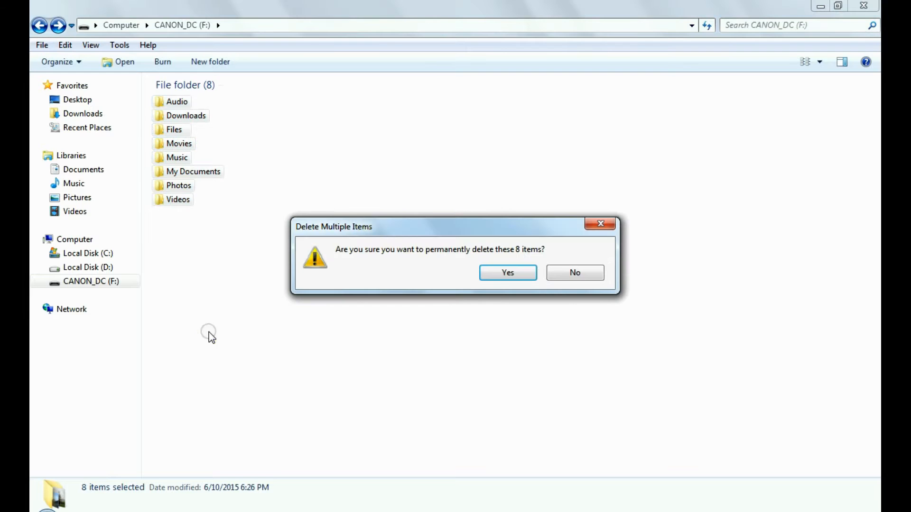
click(507, 272)
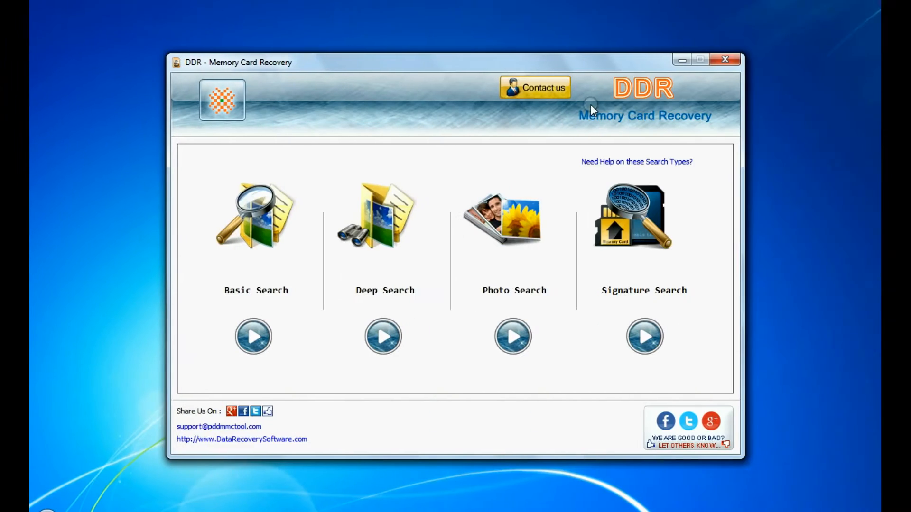
mouse_move(705, 134)
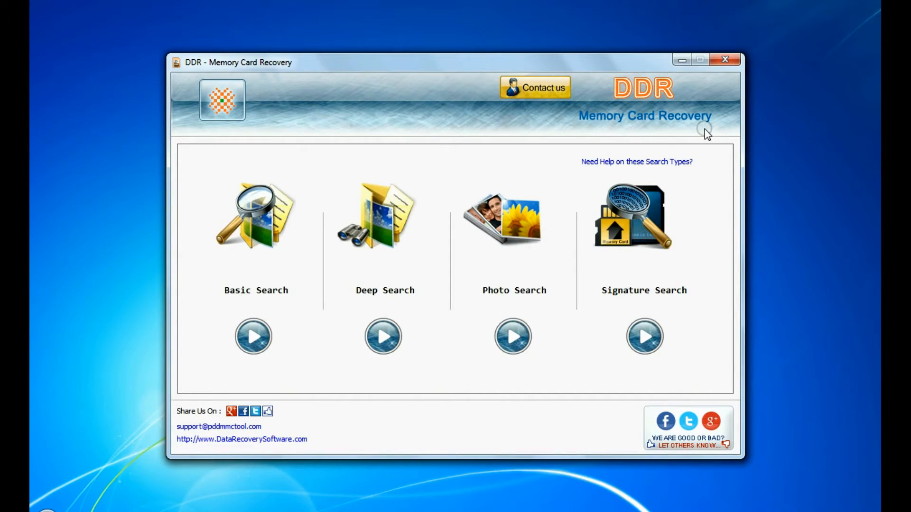
mouse_move(212, 300)
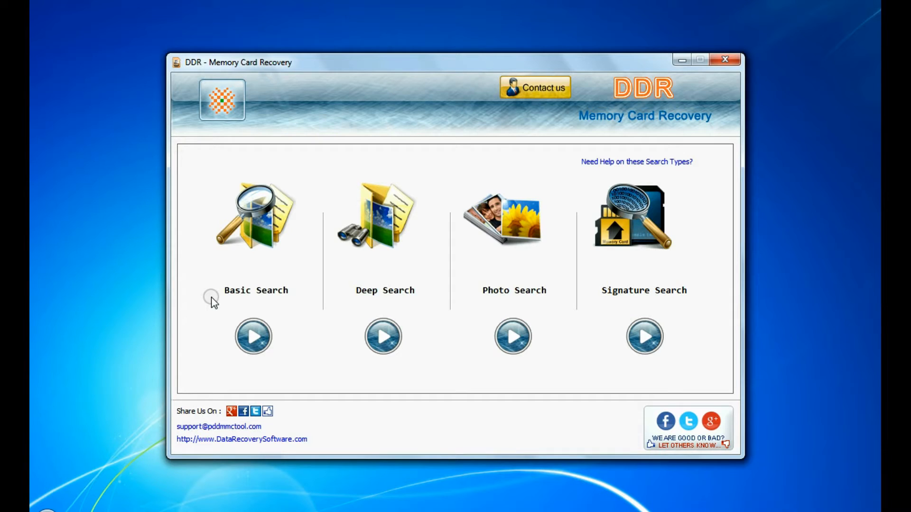
mouse_move(415, 305)
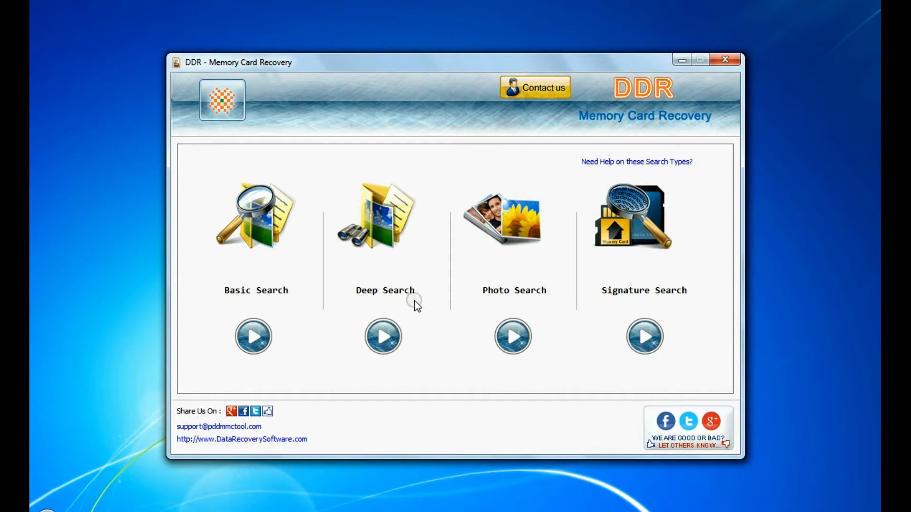
mouse_move(688, 303)
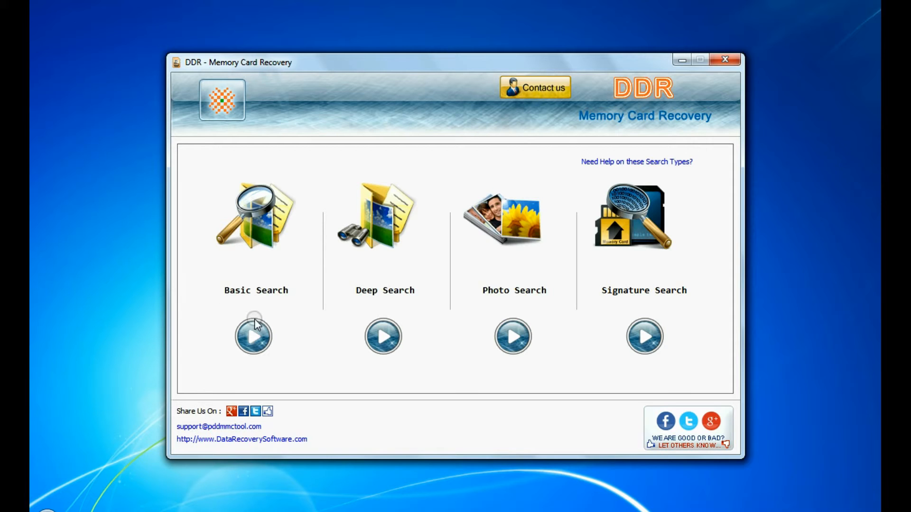
click(254, 336)
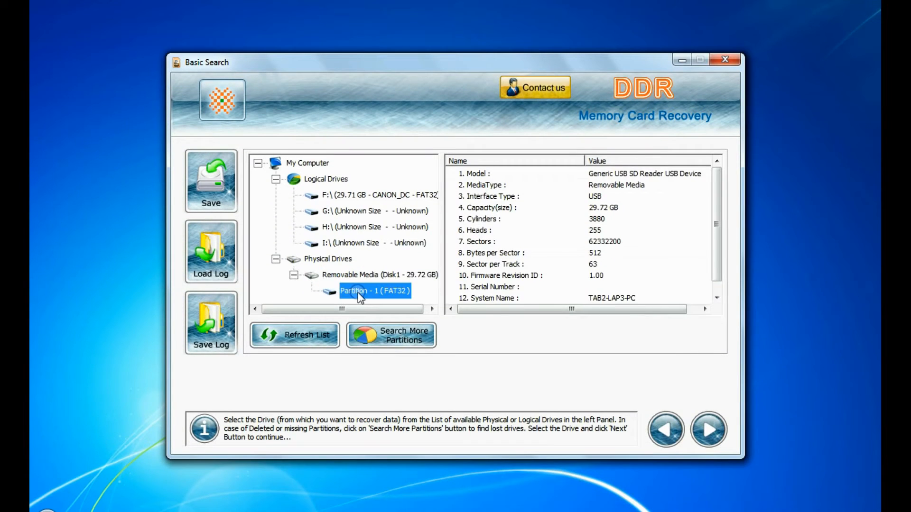
click(375, 290)
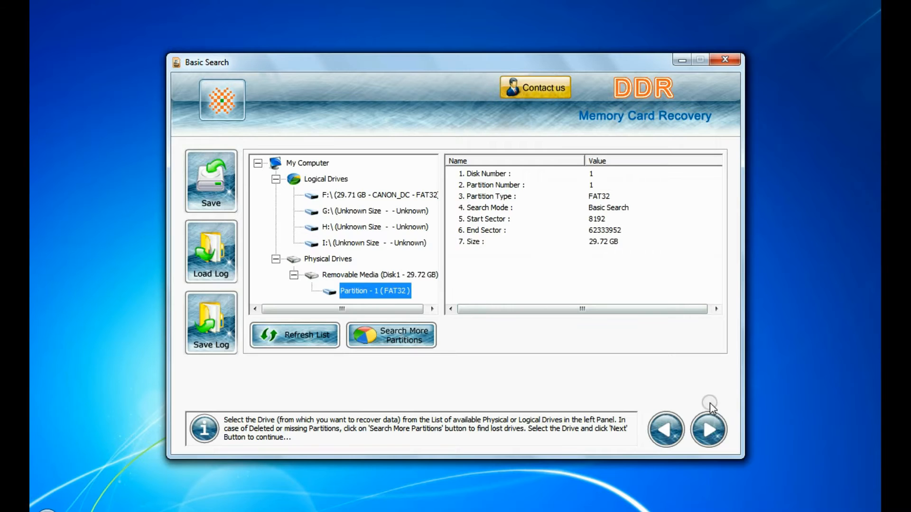
click(707, 430)
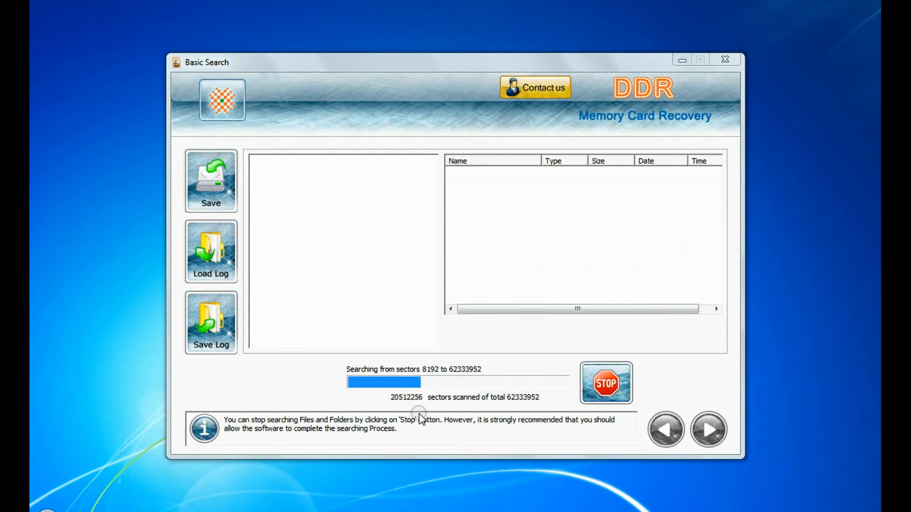
click(605, 382)
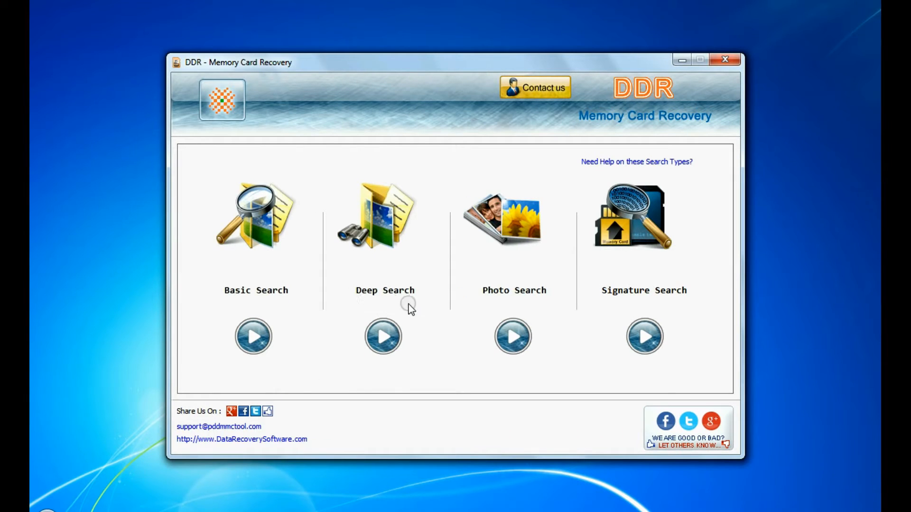
Run a Deep Search on the removable card's Partition 1 (FAT32).
click(382, 337)
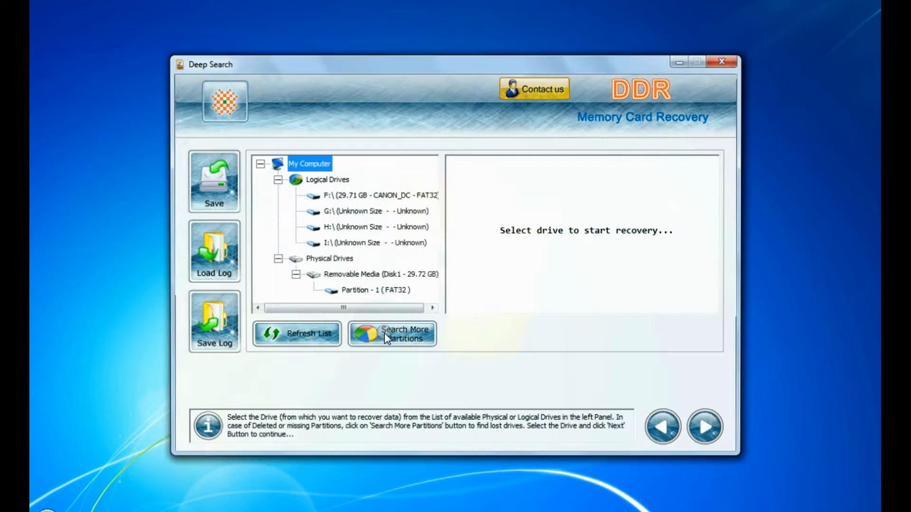
click(378, 271)
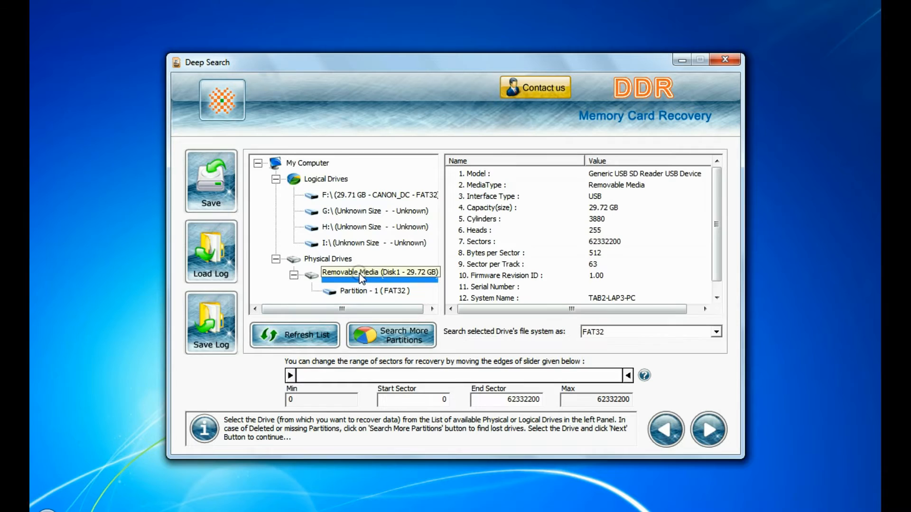
click(374, 290)
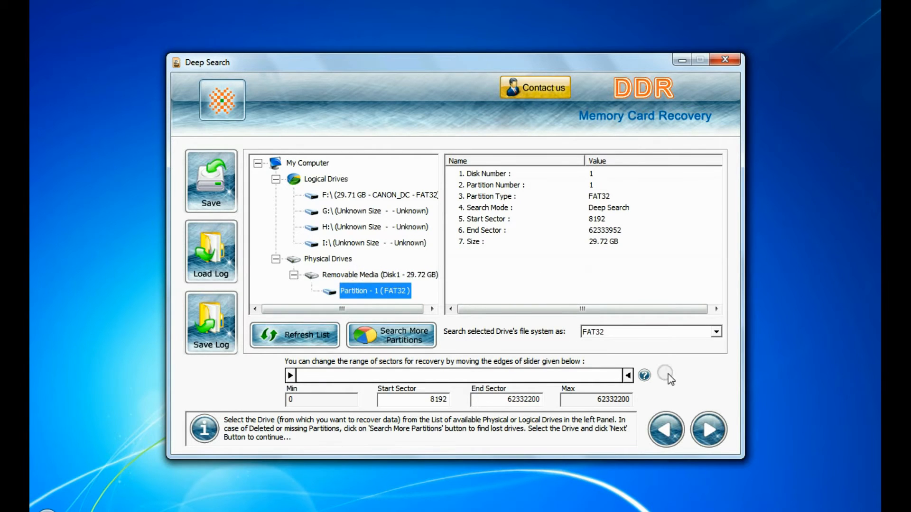
click(707, 430)
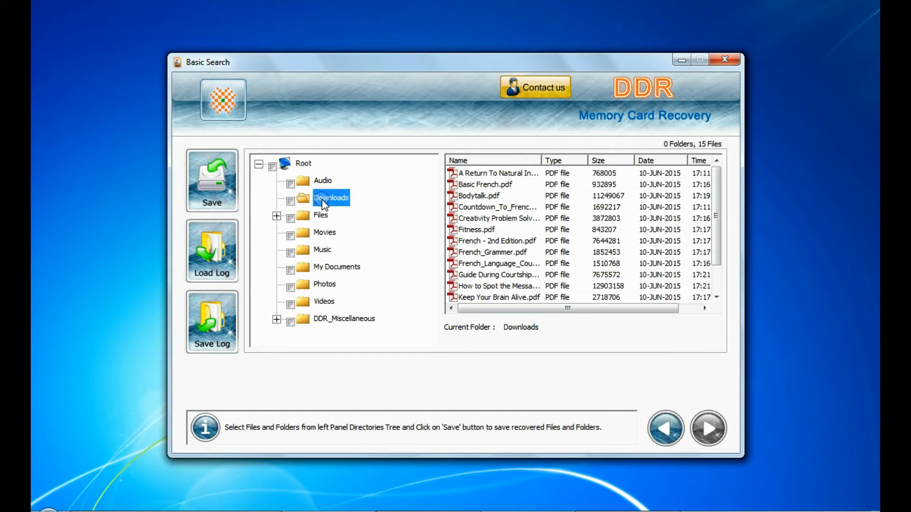
Browse recovered Employee_Details and My Documents files, then acknowledge the save-destination notice.
click(359, 249)
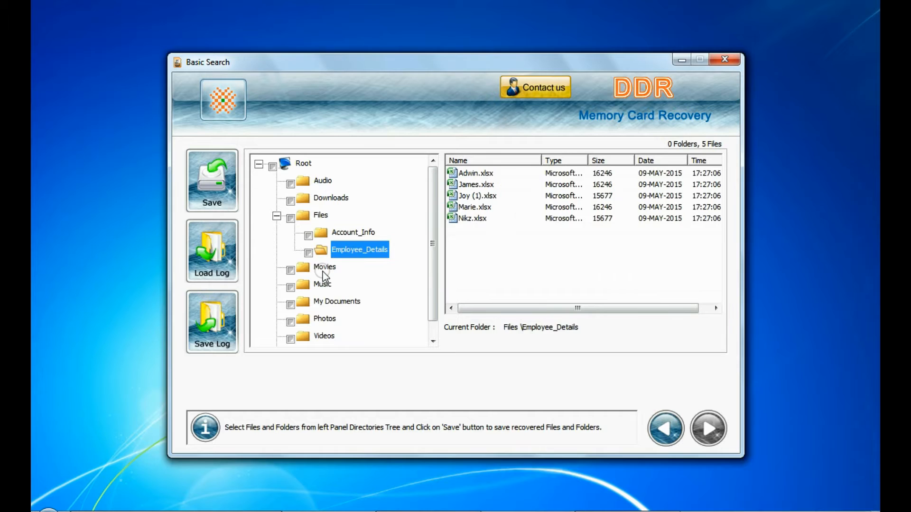
click(336, 301)
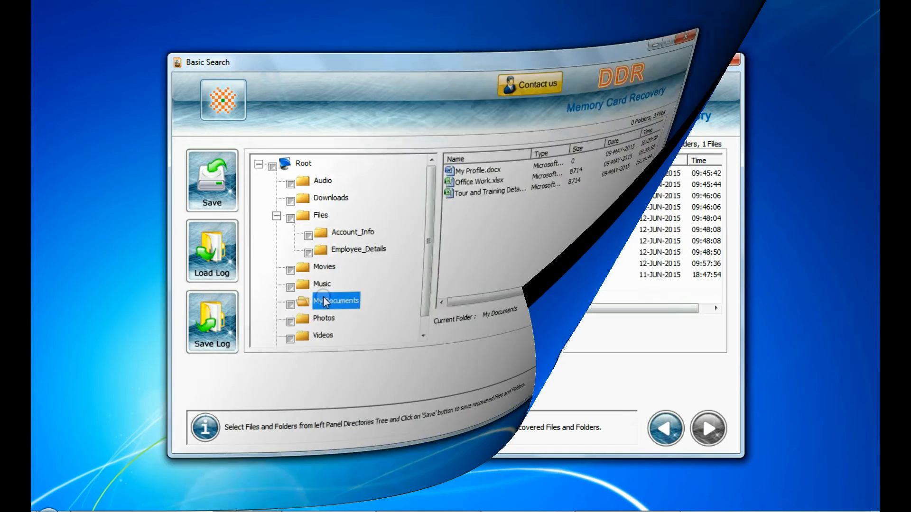
click(212, 180)
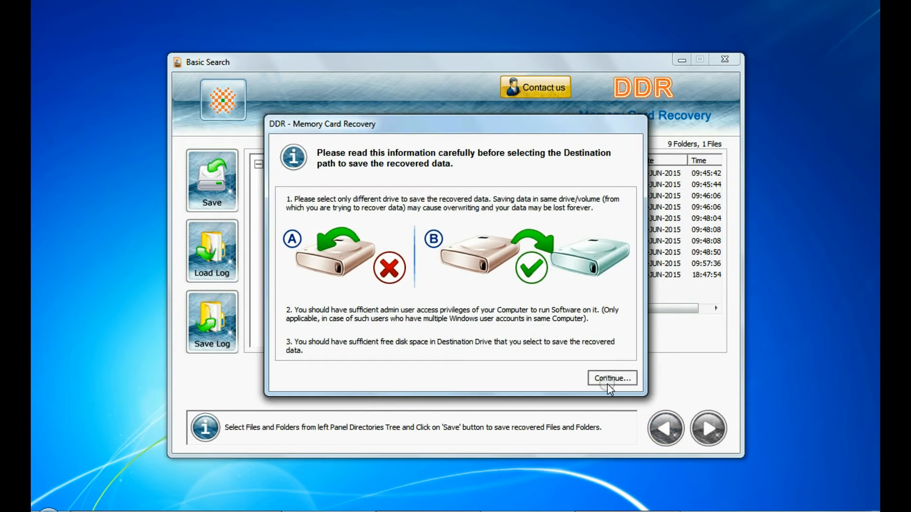
click(611, 378)
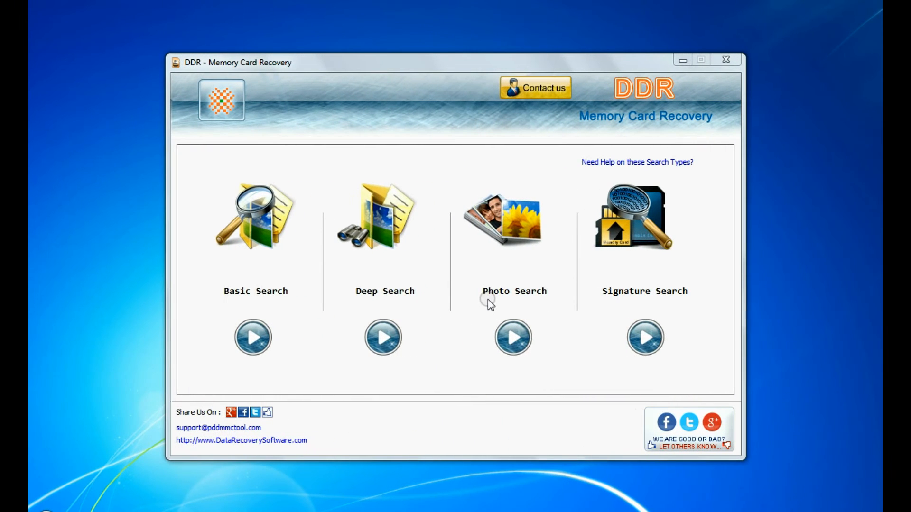
mouse_move(541, 309)
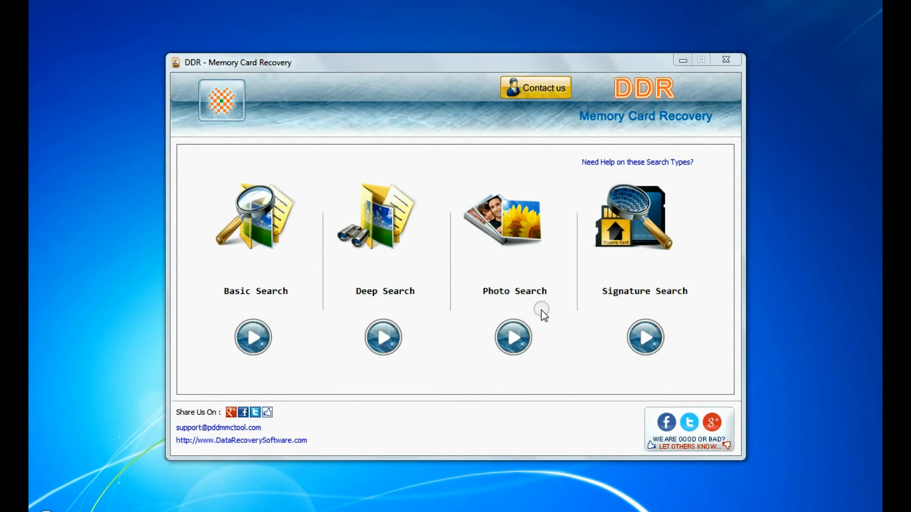
Launch a Photo Search of the removable card, saving into D:\Recovered Data.
click(513, 337)
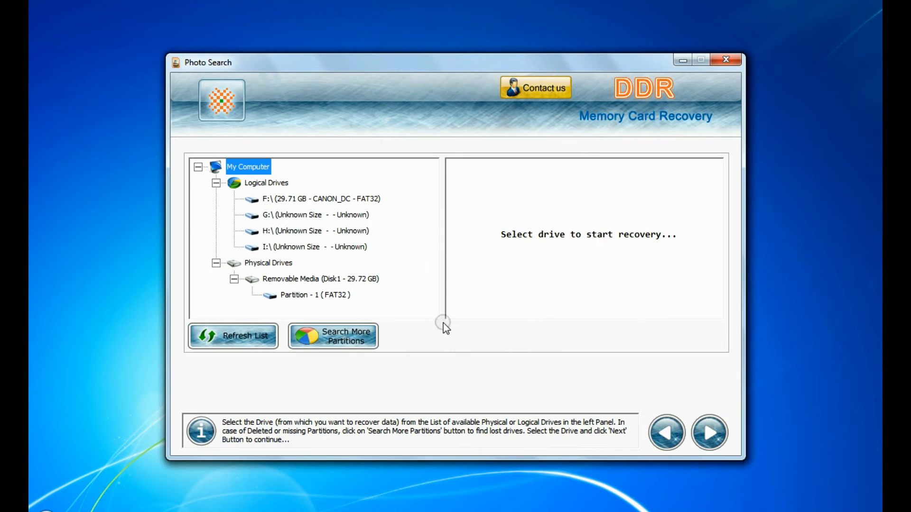
click(320, 279)
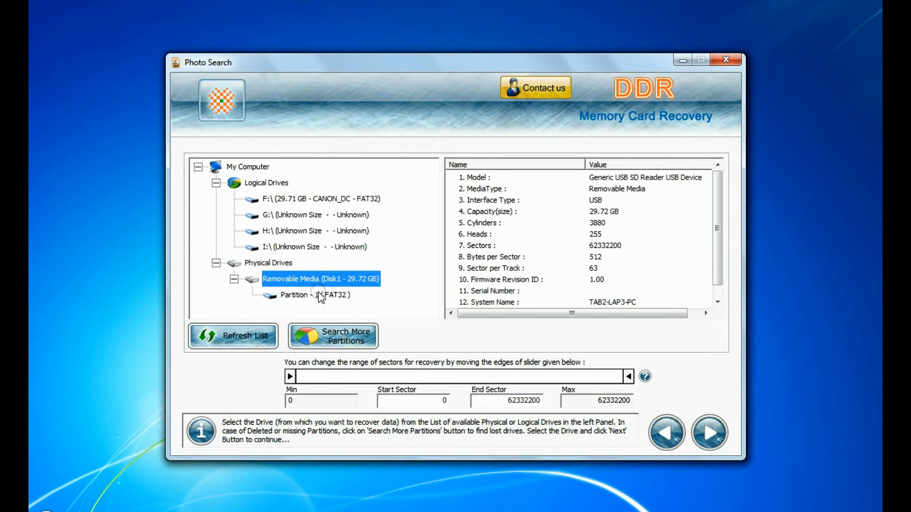
click(708, 432)
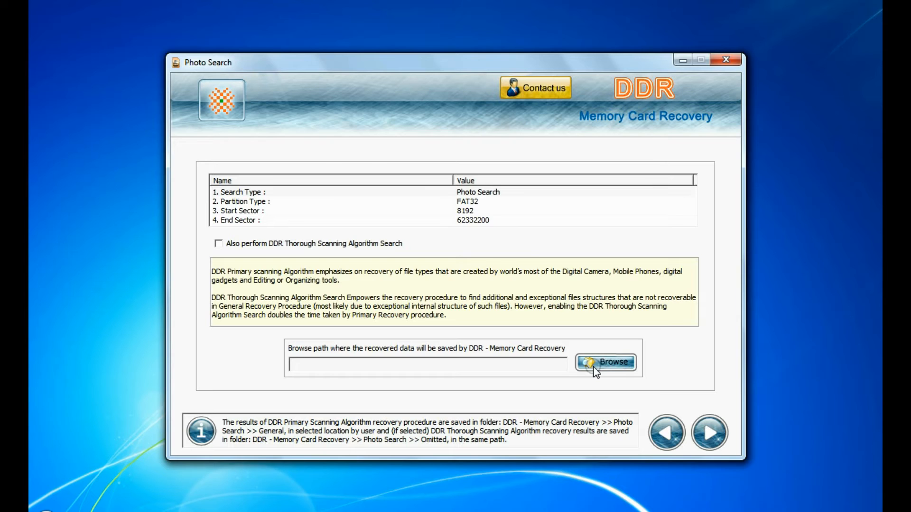
click(606, 361)
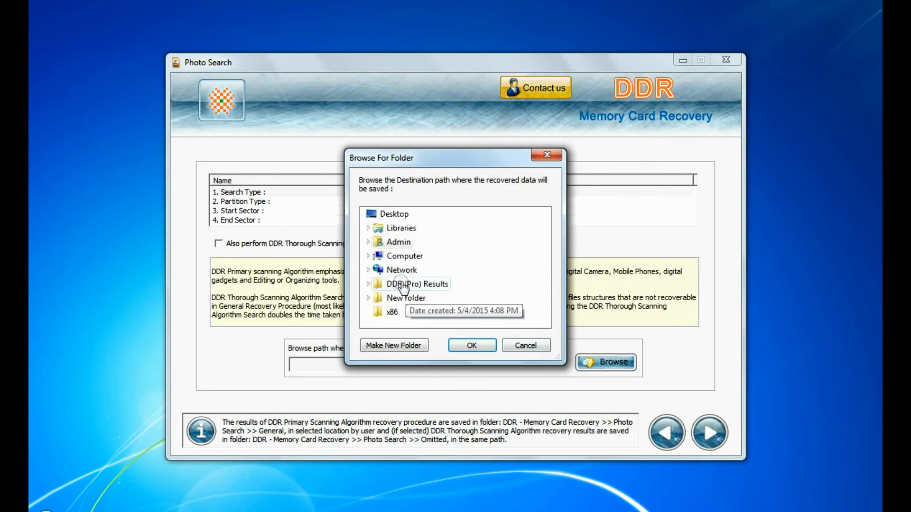
click(471, 345)
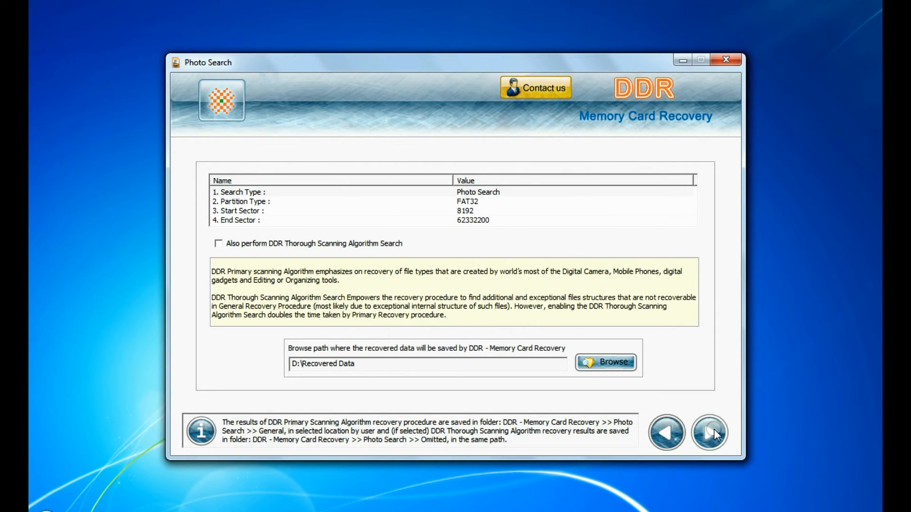
click(709, 433)
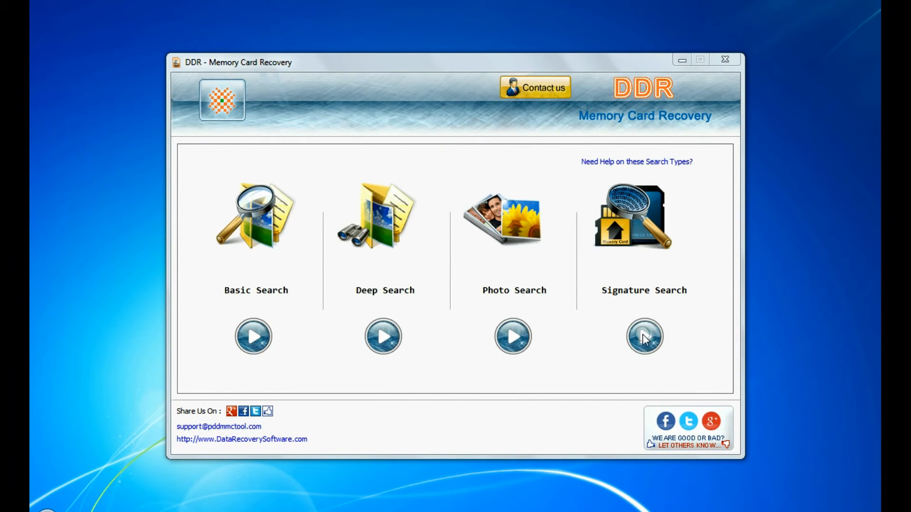
Start a Signature Search on the card's FAT32 partition with XLS/XLSX file types.
click(644, 336)
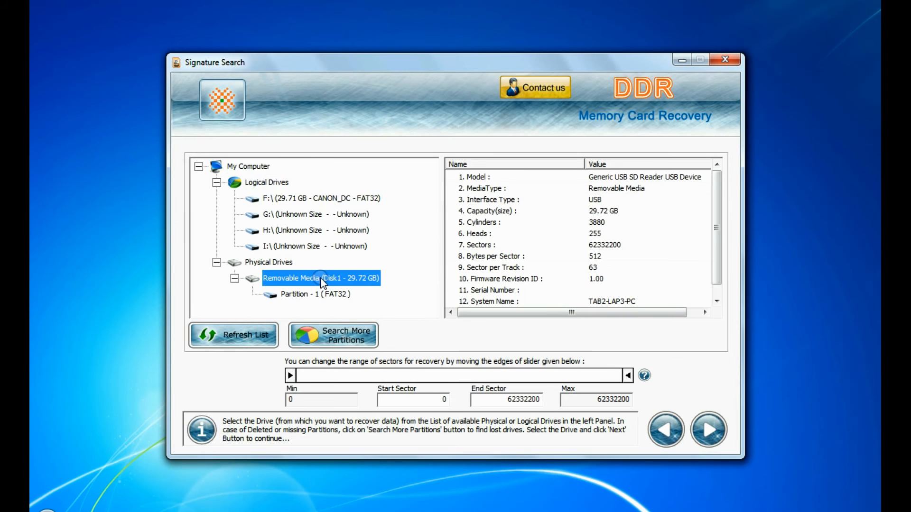
click(316, 294)
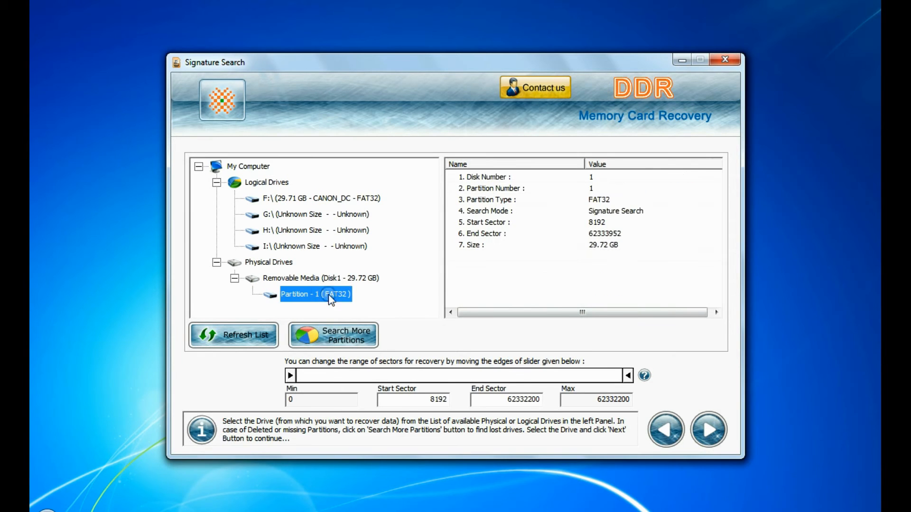
click(707, 430)
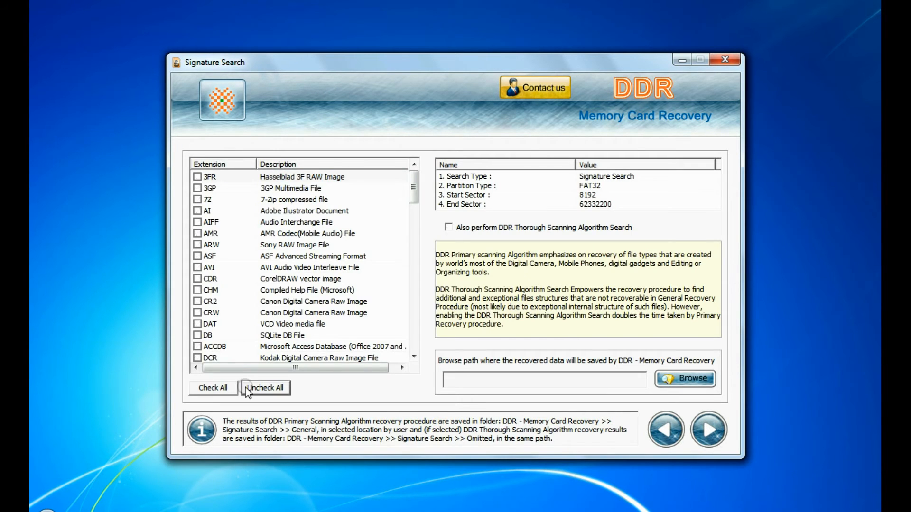
scroll(down, 3)
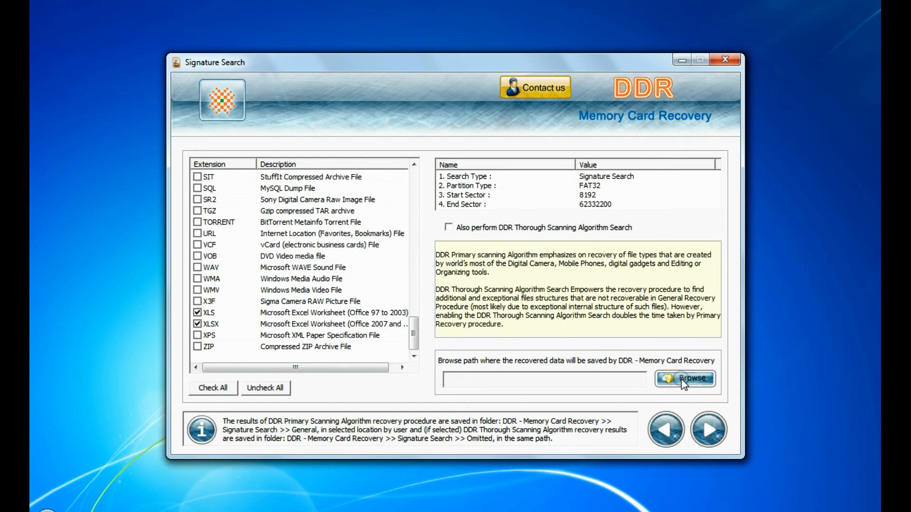
Recover the files into D:\Recovered Data and open the MP4 folder of 78 videos.
click(684, 378)
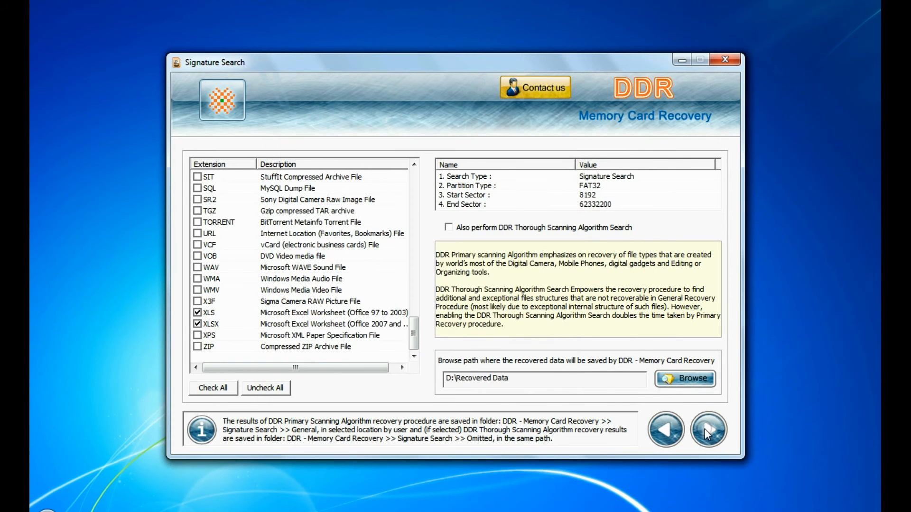
click(707, 430)
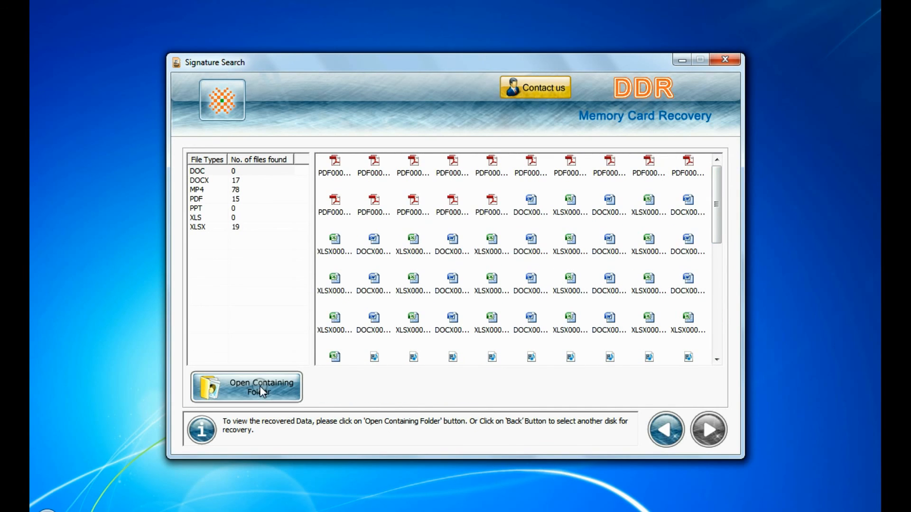
click(246, 387)
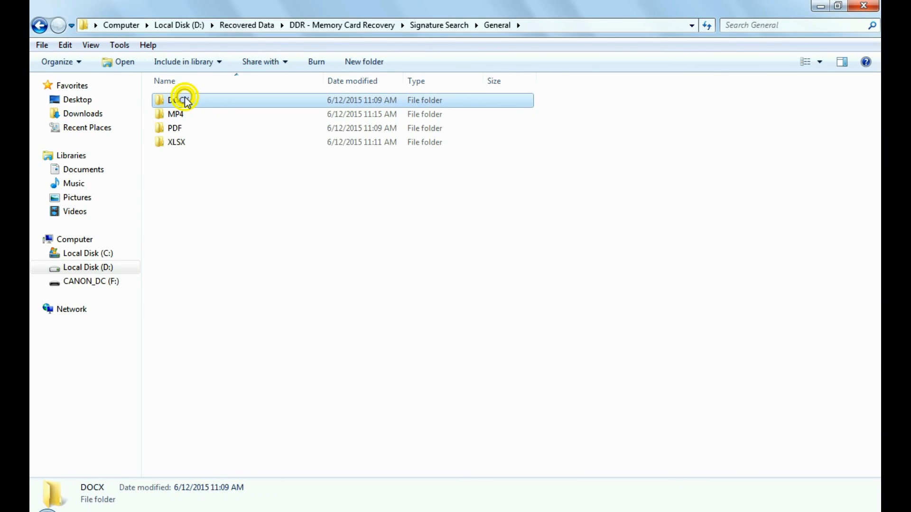
double_click(175, 114)
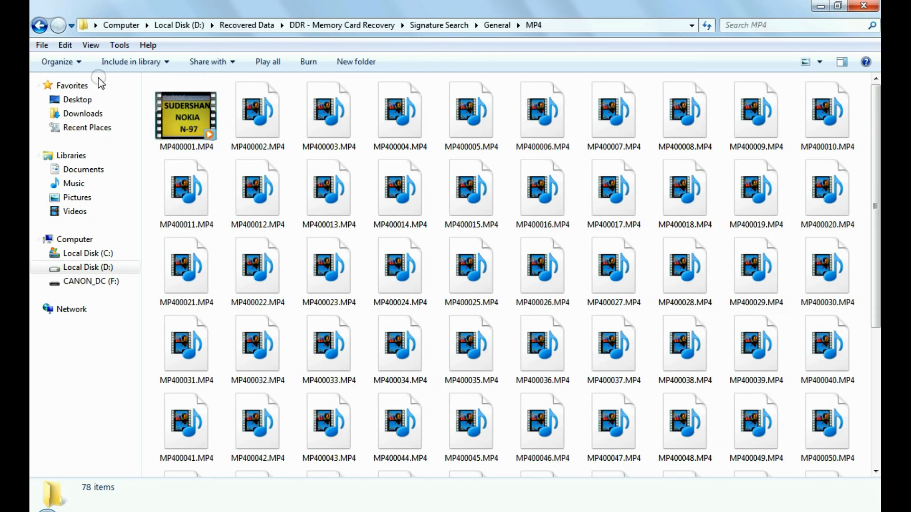